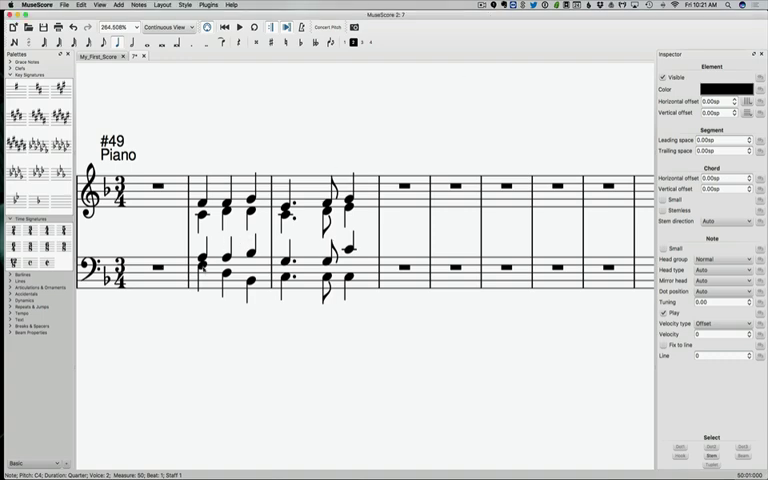
{"action": "left_click", "coordinate": [200, 282]}
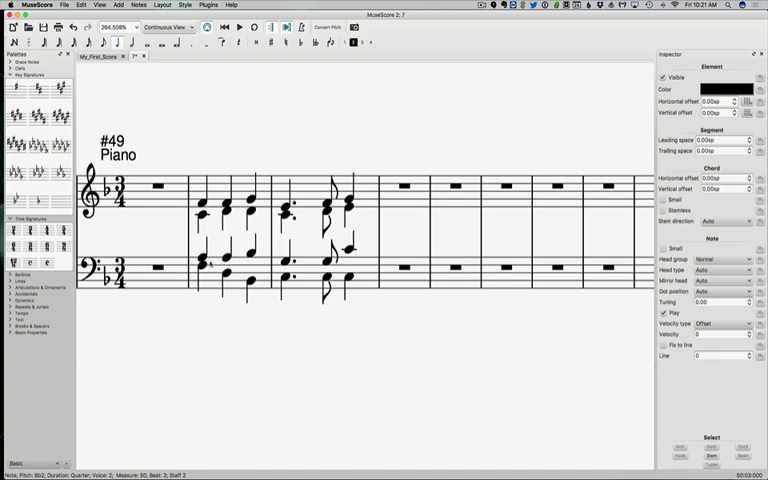
{"action": "mouse_move", "coordinate": [188, 308]}
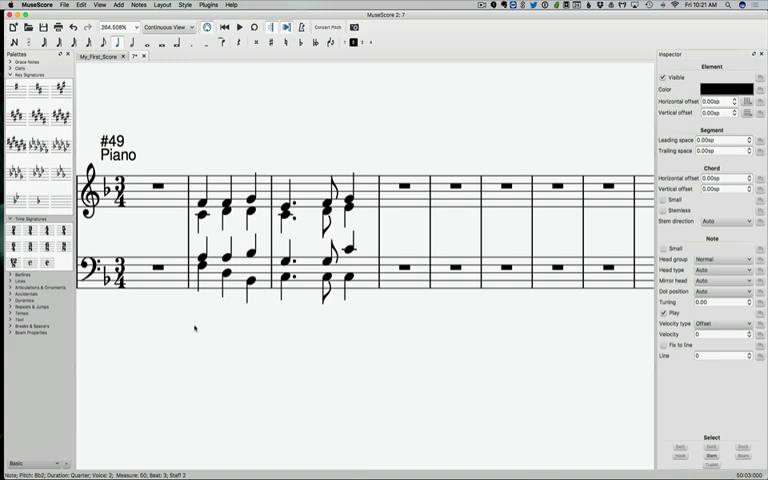
{"action": "mouse_move", "coordinate": [240, 312]}
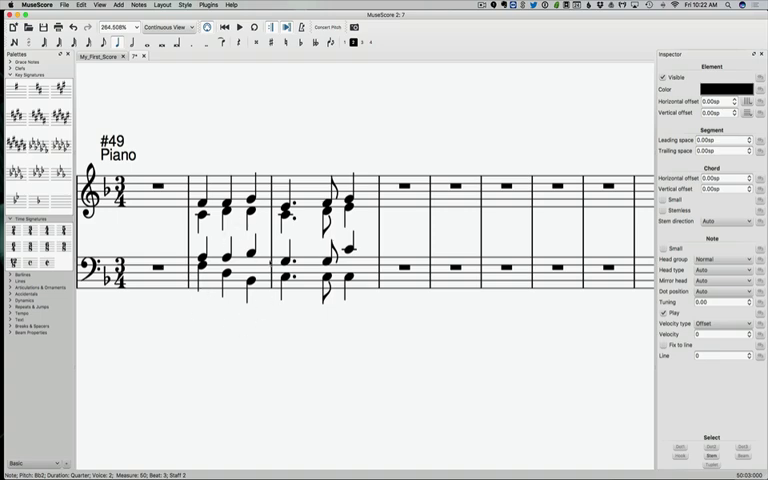
{"action": "mouse_move", "coordinate": [226, 320]}
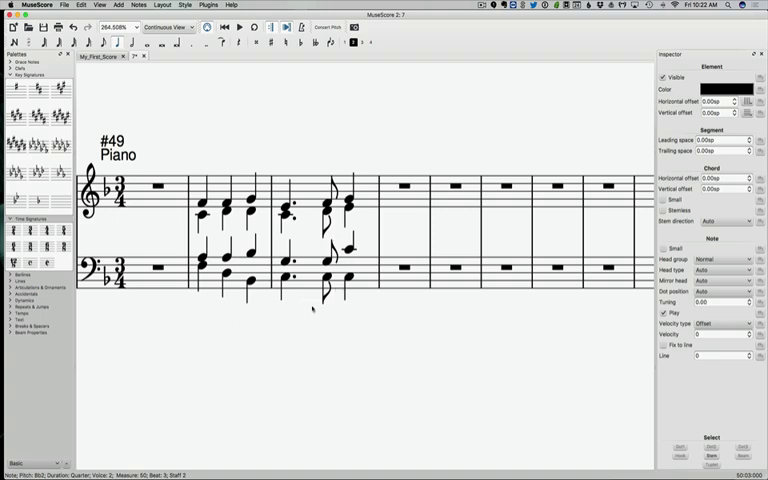
{"action": "mouse_move", "coordinate": [188, 320]}
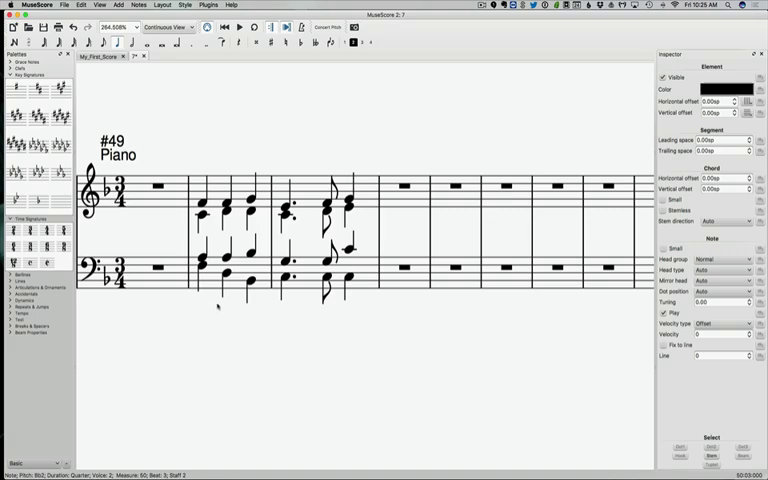
{"action": "mouse_move", "coordinate": [340, 110]}
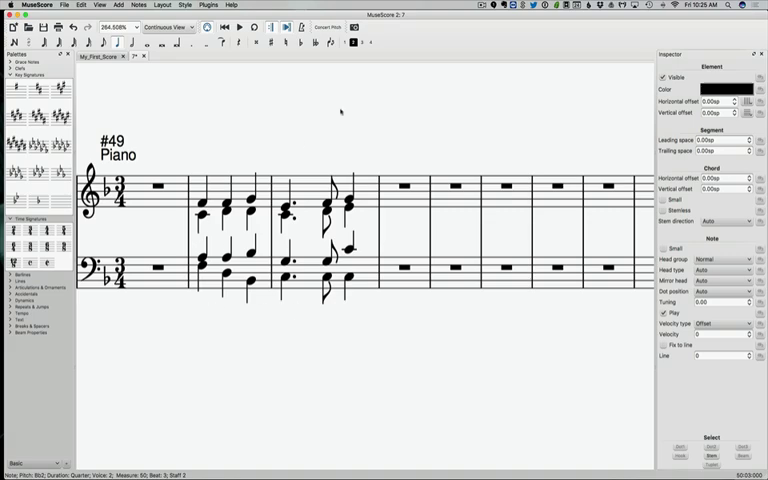